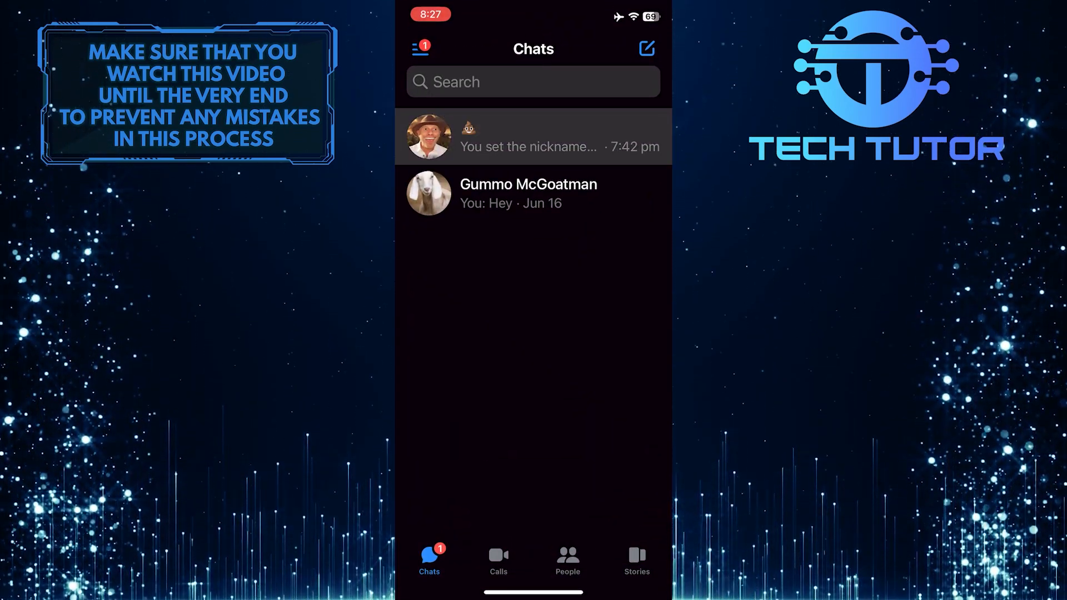
Step: Open the conversation with the man in the hat from the Chats list
click(534, 138)
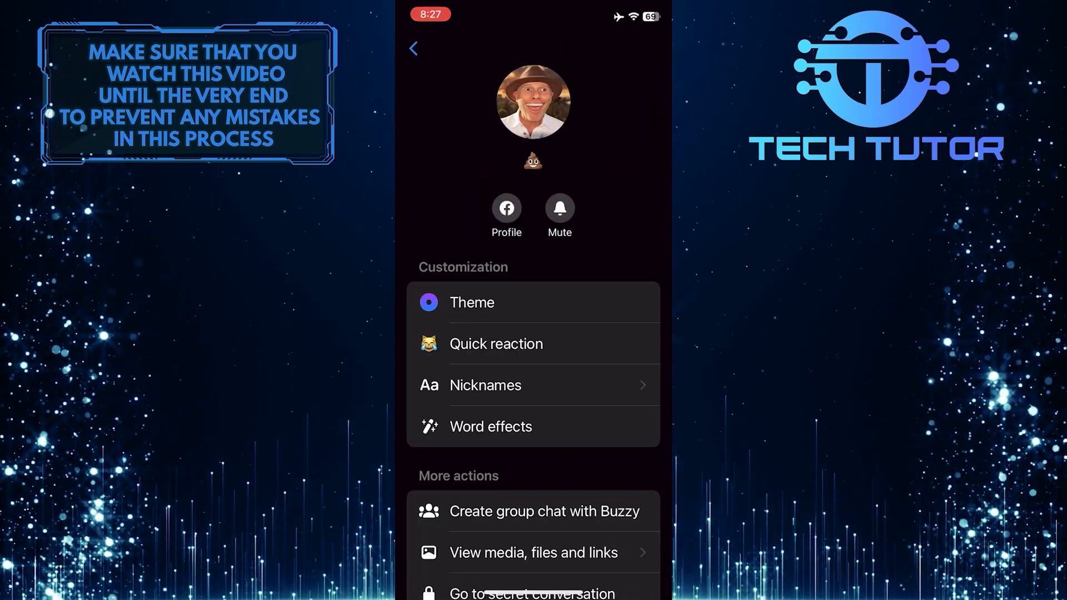
Step: Open the Nicknames list under this conversation's Customization options
click(485, 385)
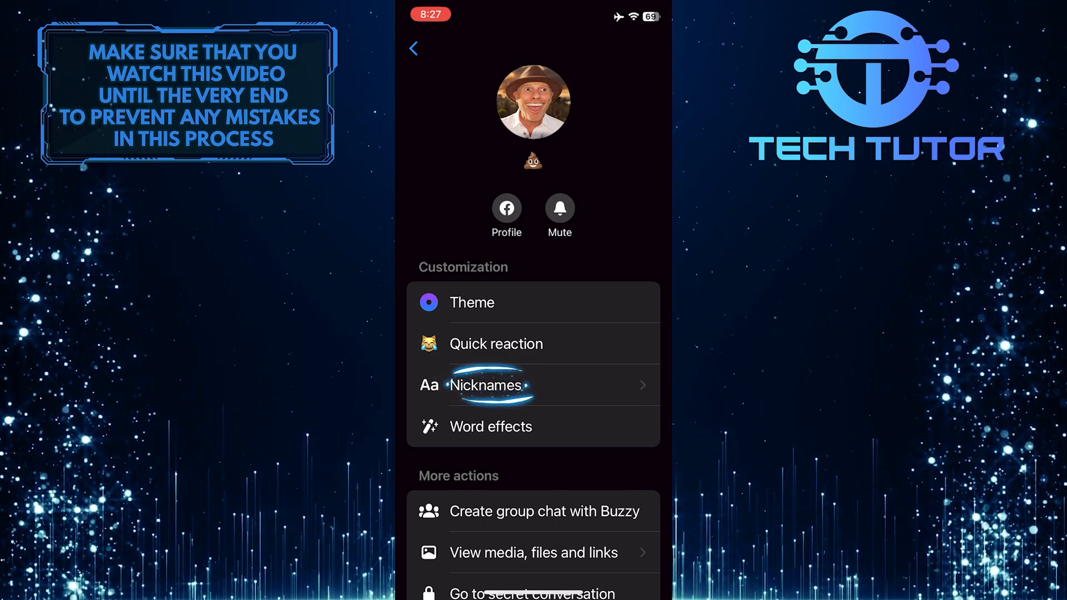
click(487, 385)
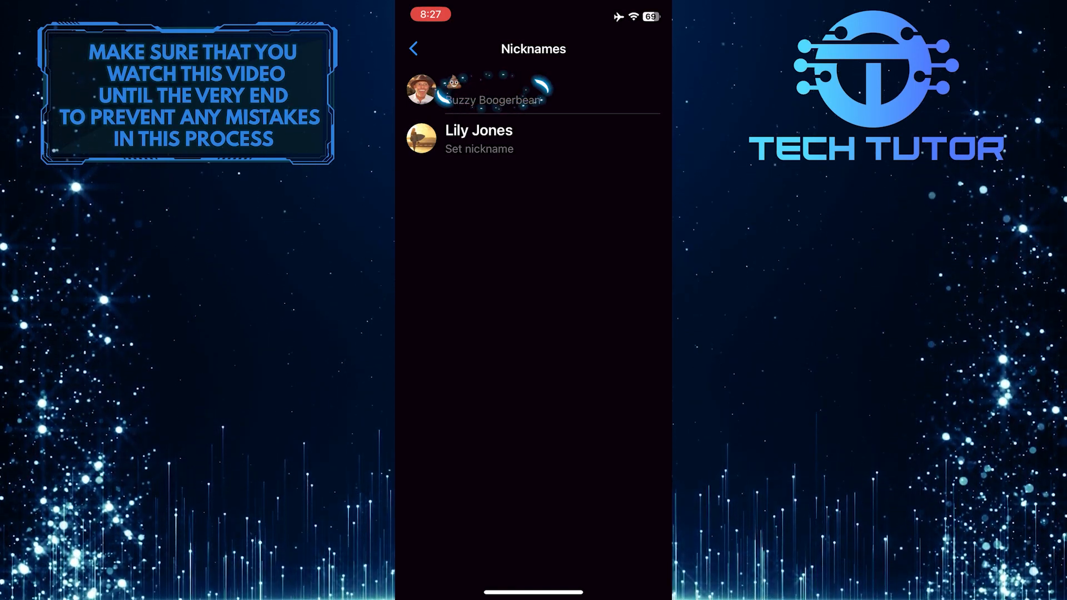
Step: Edit the first contact's nickname to 'Buzz' and save it
click(491, 99)
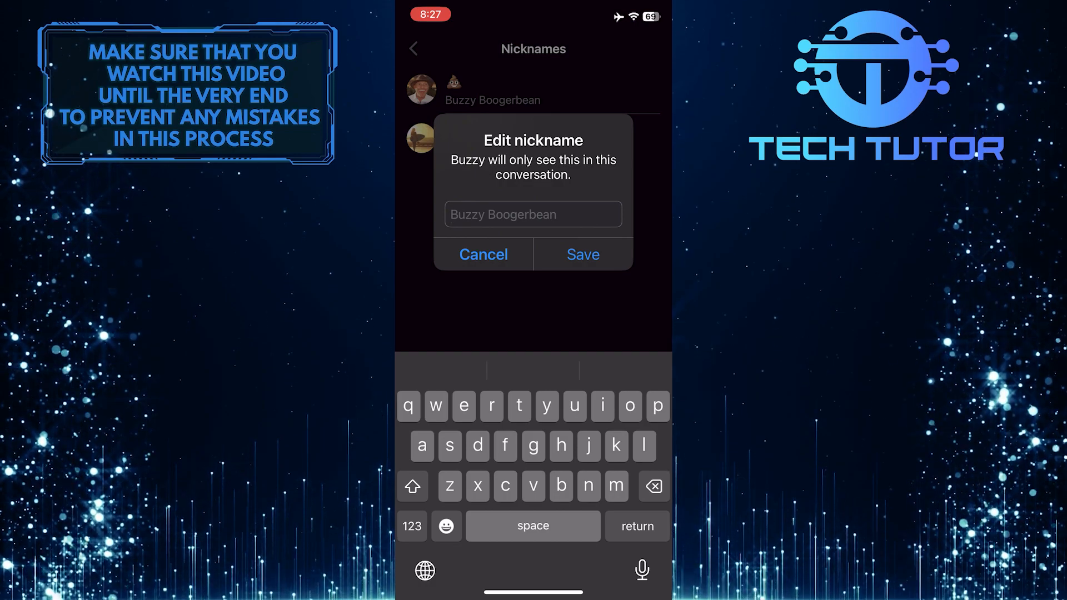
text(B)
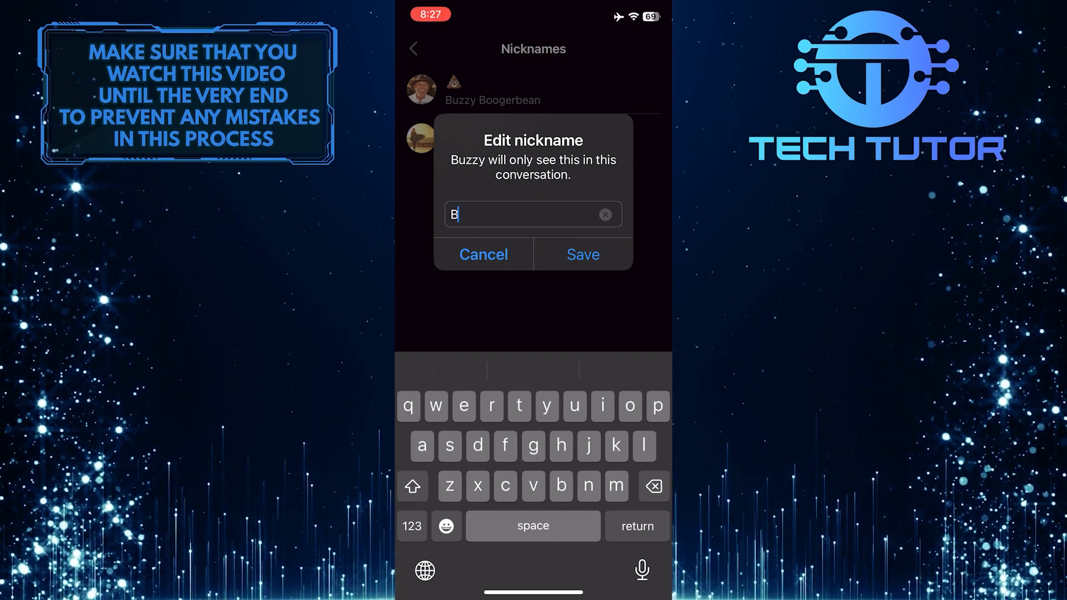
text(uzz)
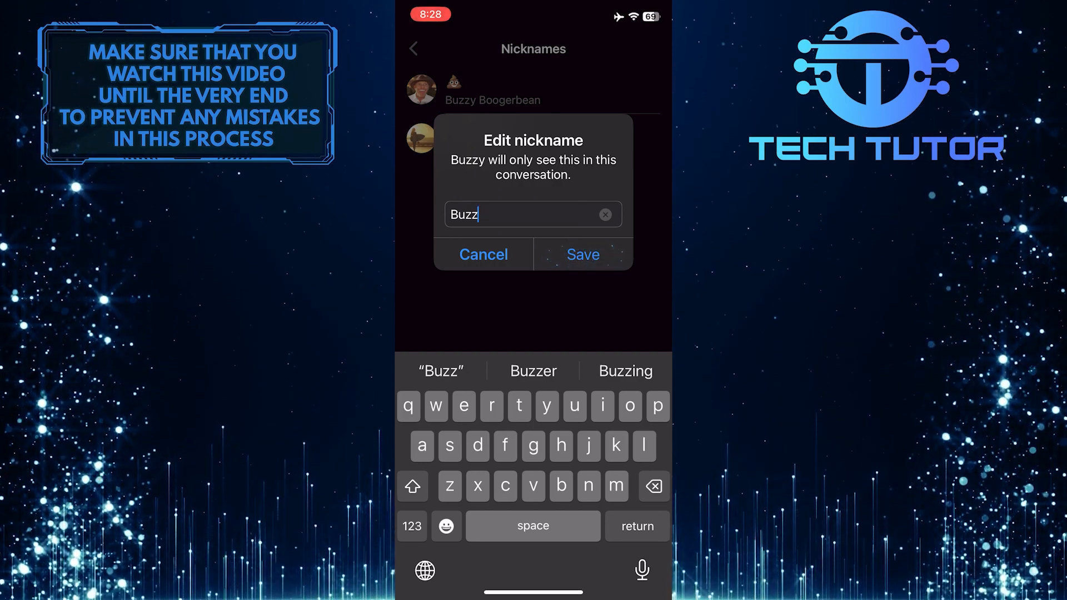
click(583, 255)
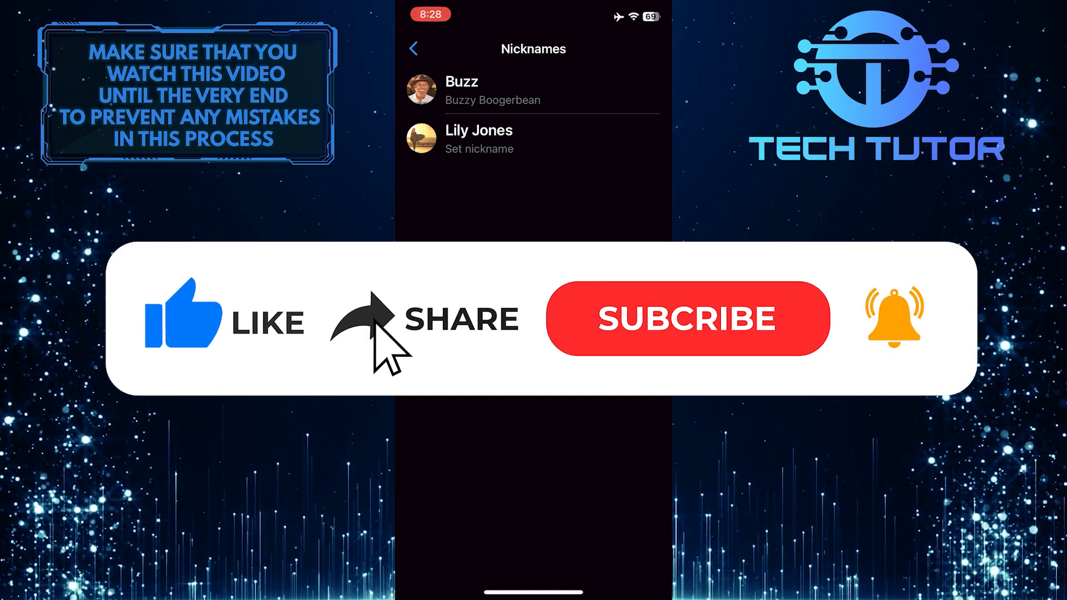
click(689, 319)
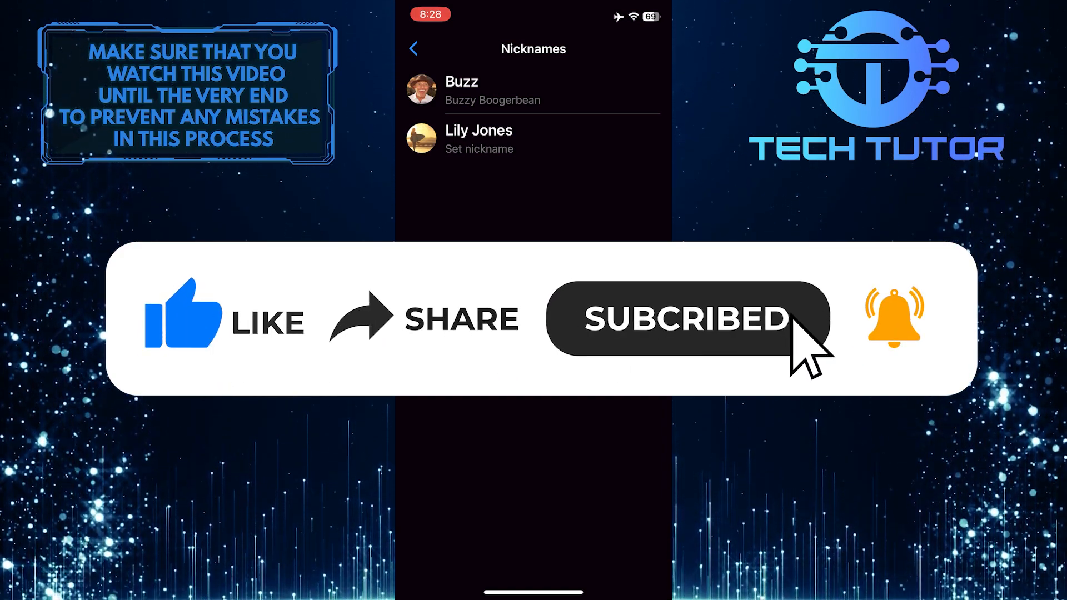